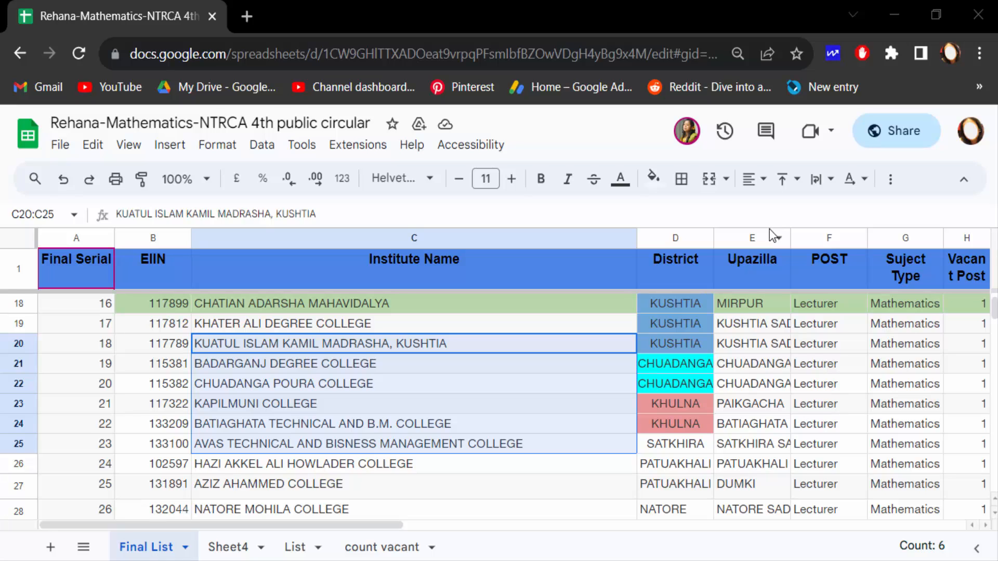
pyautogui.moveTo(257, 394)
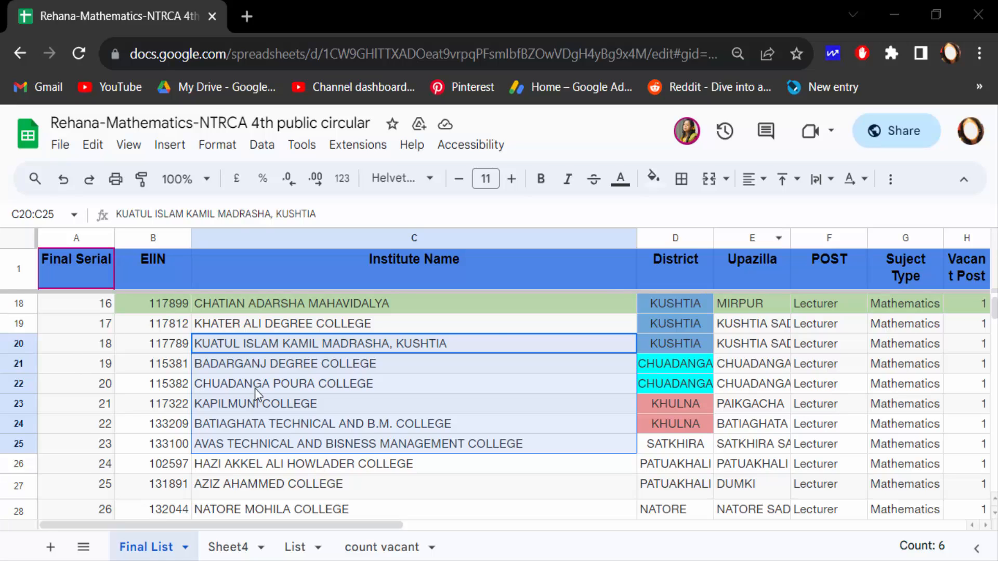
# - Select the institute names in C24:C28 on the Final List sheet
pyautogui.click(283, 383)
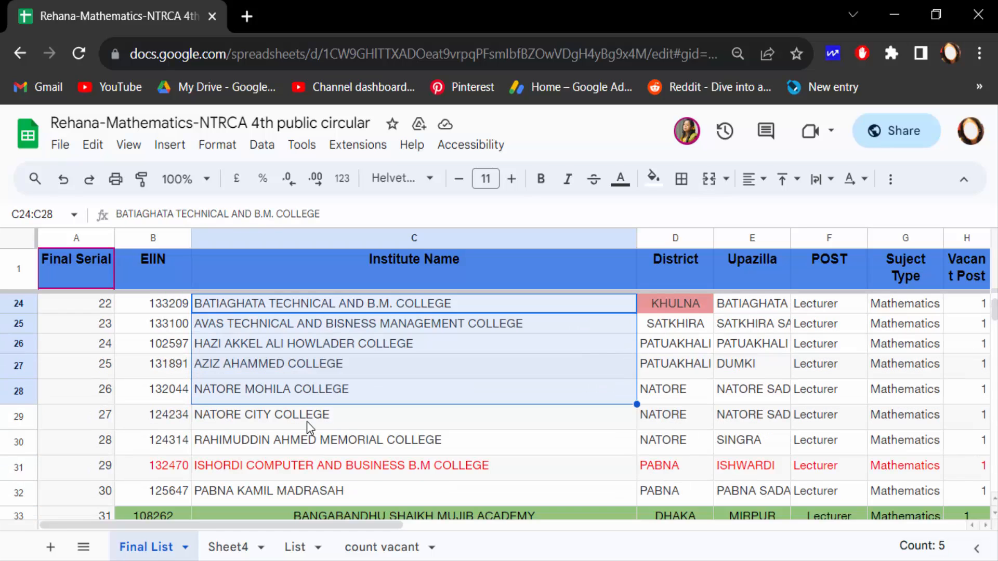
pyautogui.scroll(3)
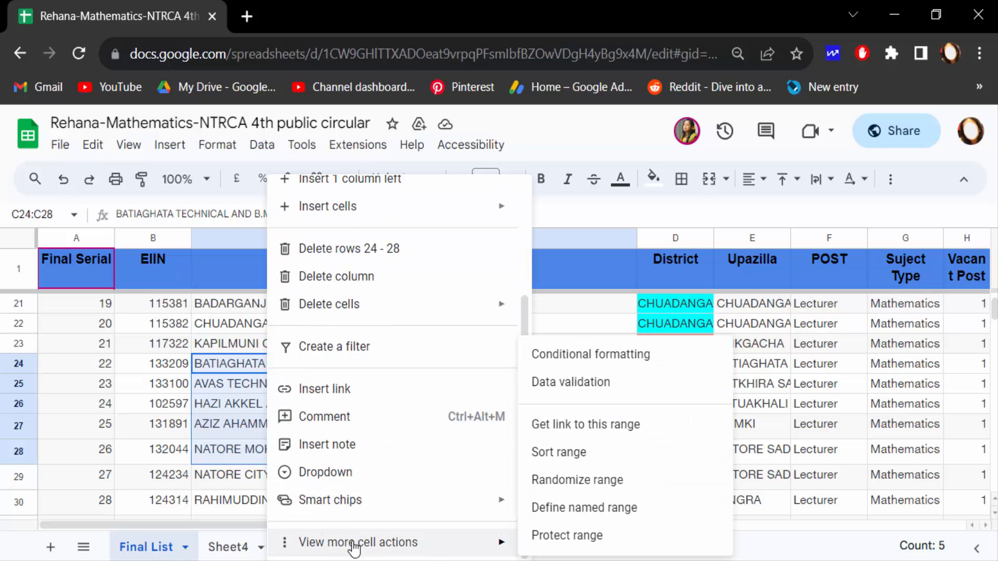
pyautogui.moveTo(566, 535)
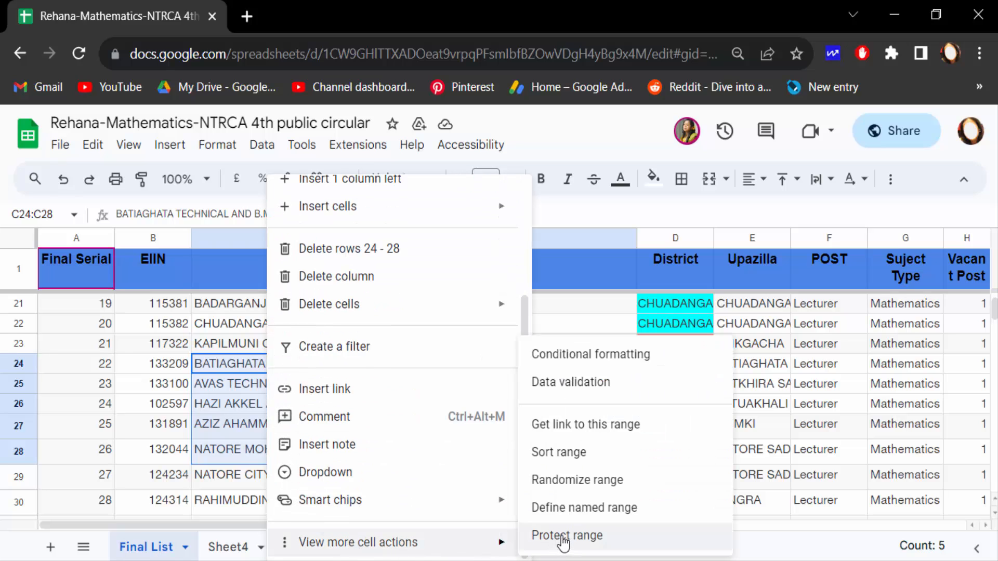
# - Choose Protect range for C24:C28 to open the protection settings
pyautogui.click(566, 536)
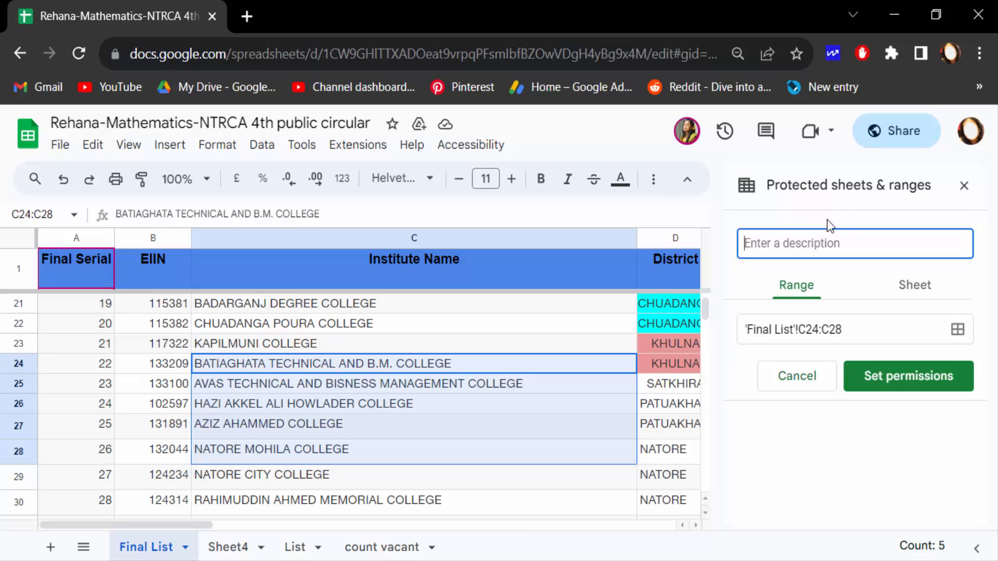
pyautogui.moveTo(924, 205)
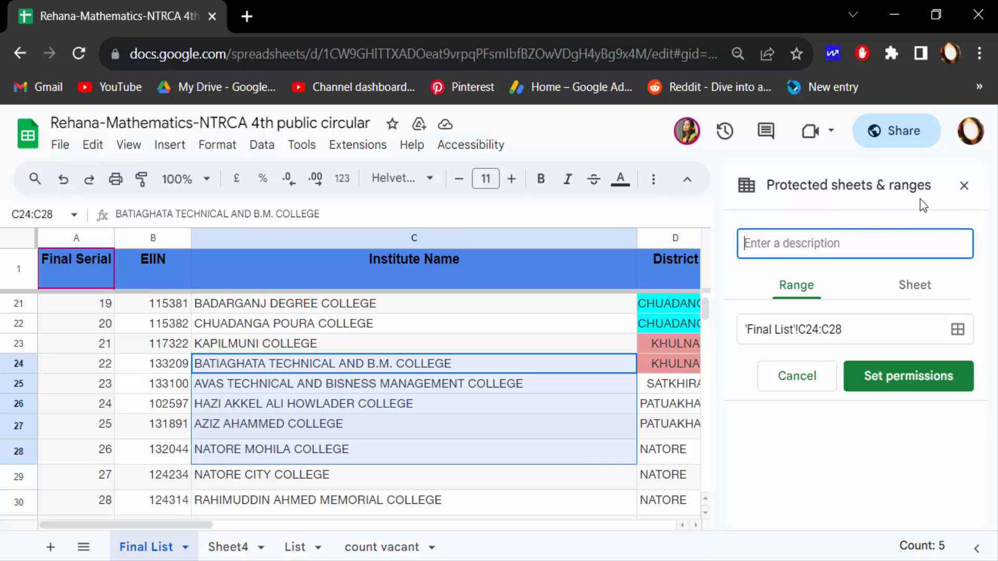
# - Restrict who can edit C24:C28 to a Custom editor list and confirm
pyautogui.click(908, 375)
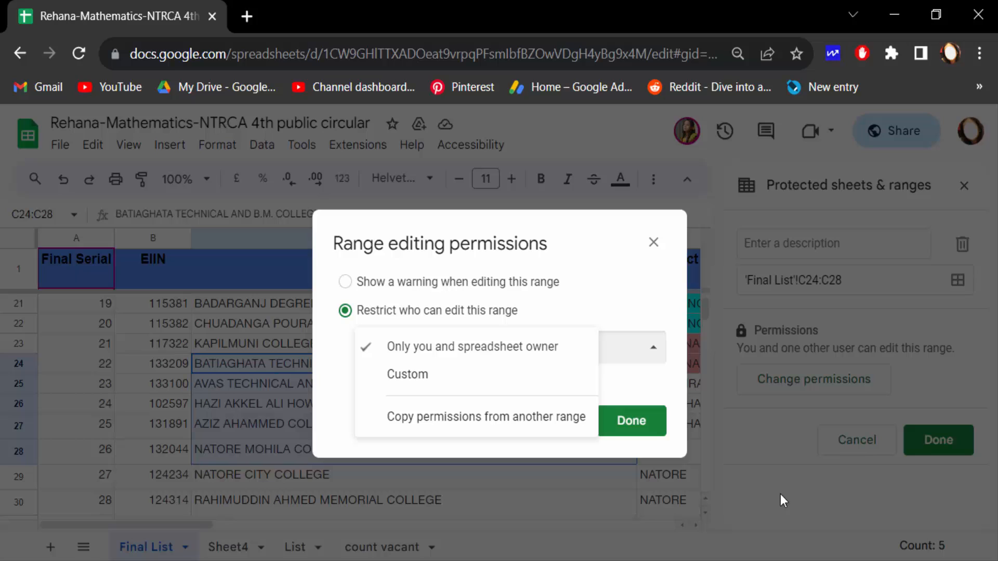
pyautogui.moveTo(400, 304)
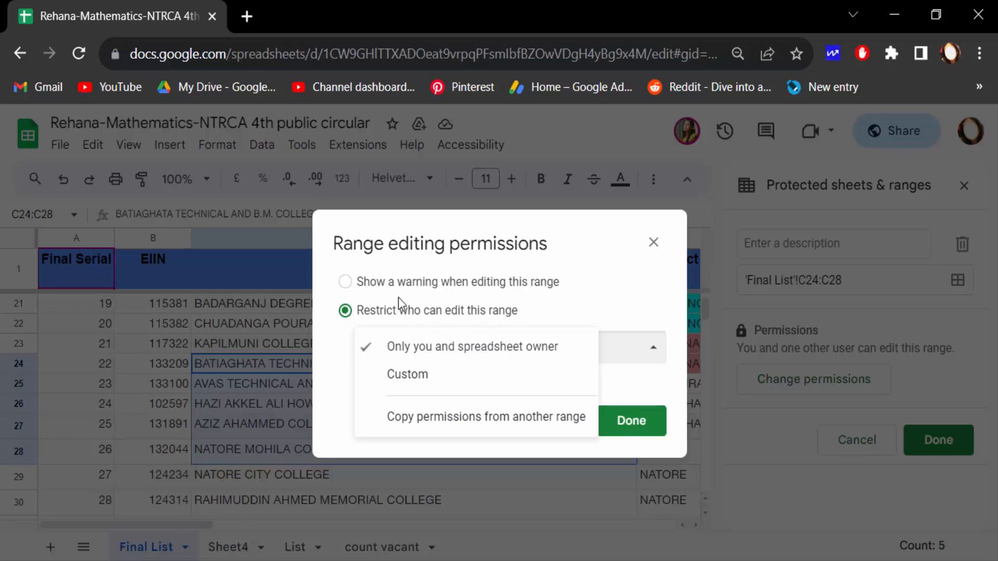
pyautogui.moveTo(412, 296)
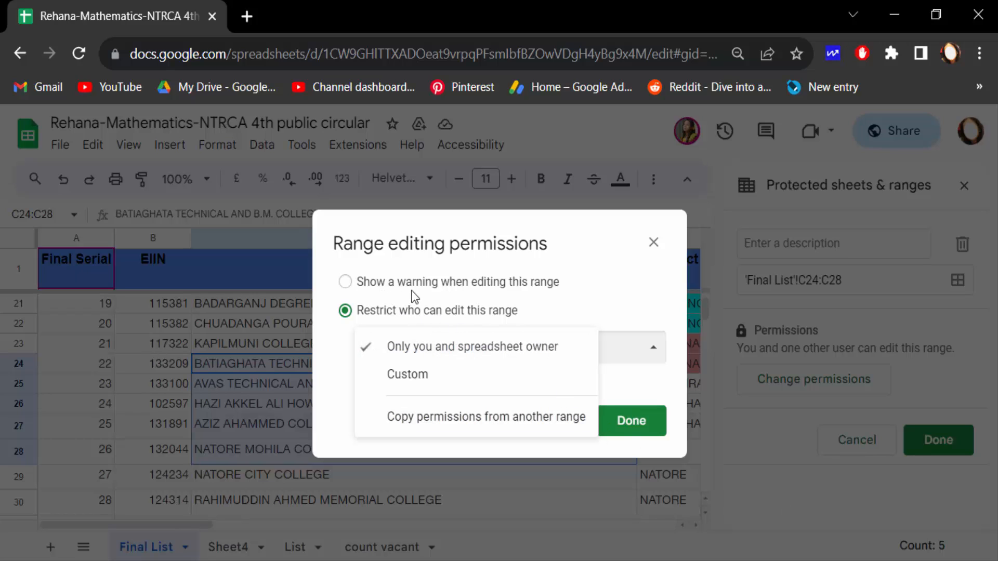
pyautogui.moveTo(391, 318)
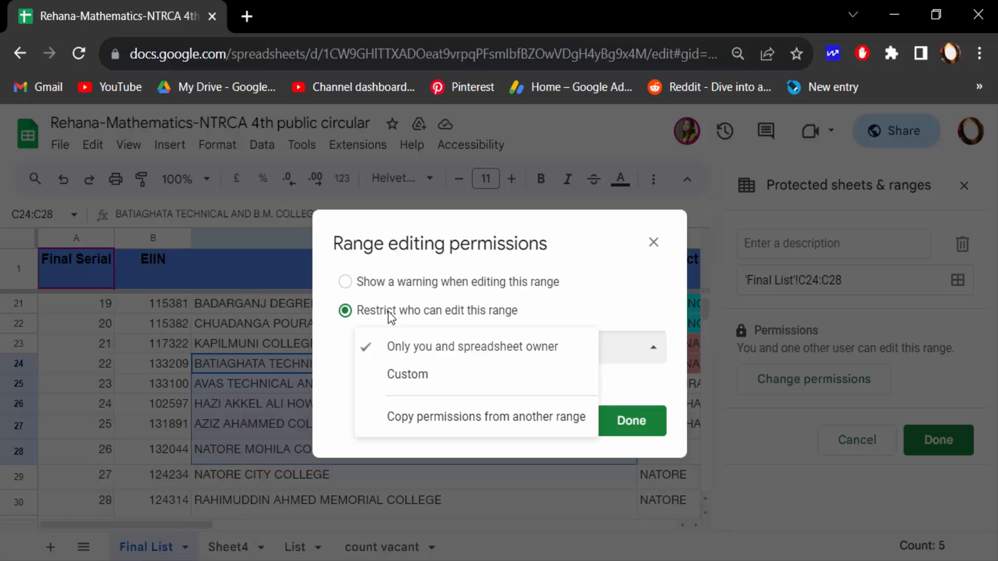
pyautogui.moveTo(419, 374)
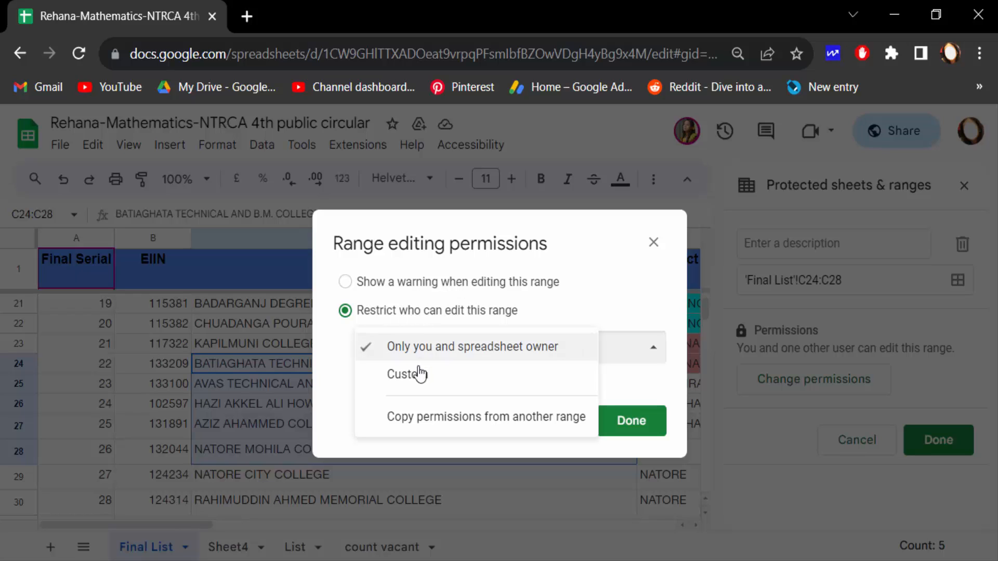
pyautogui.click(407, 374)
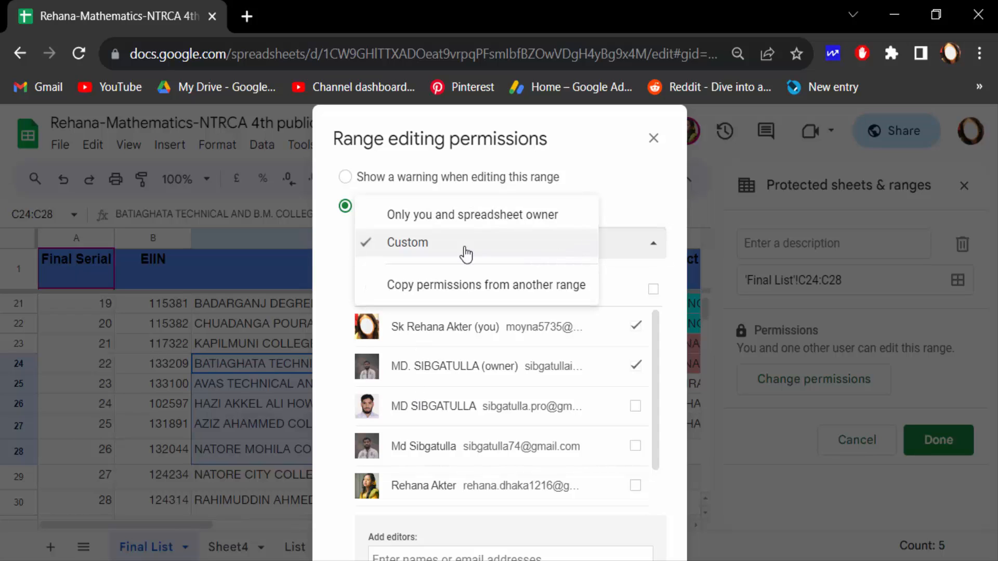
pyautogui.moveTo(436, 215)
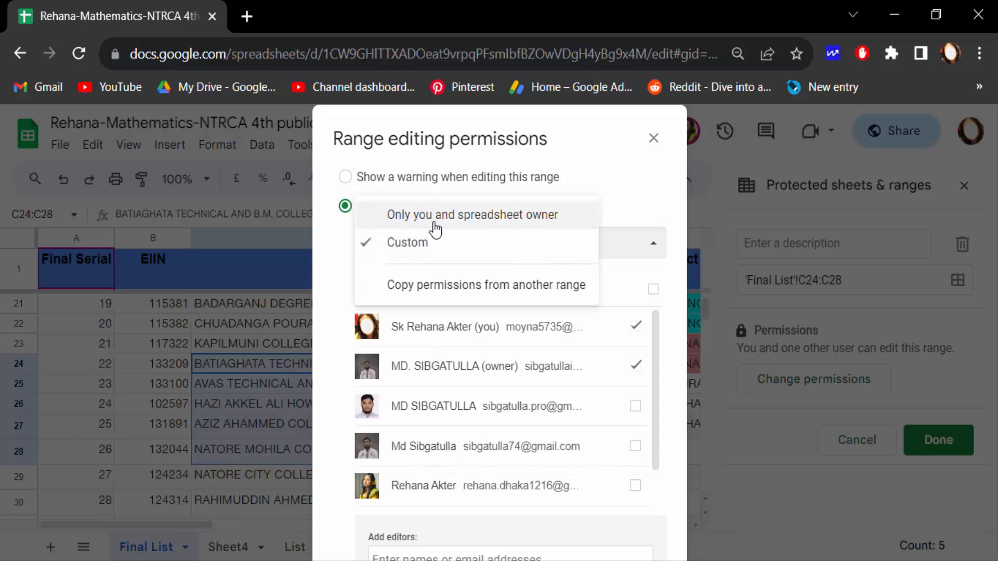
pyautogui.moveTo(453, 289)
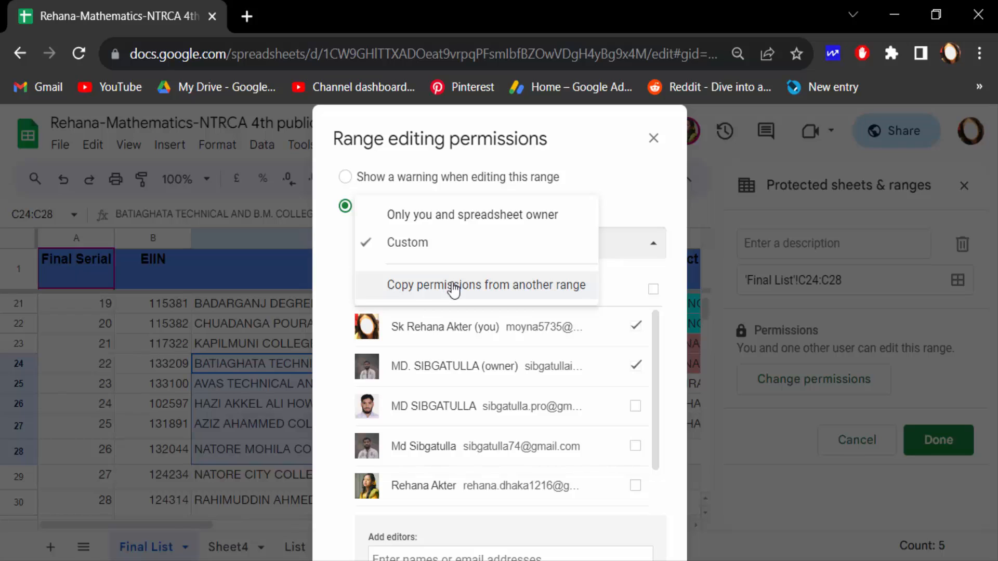
pyautogui.click(406, 243)
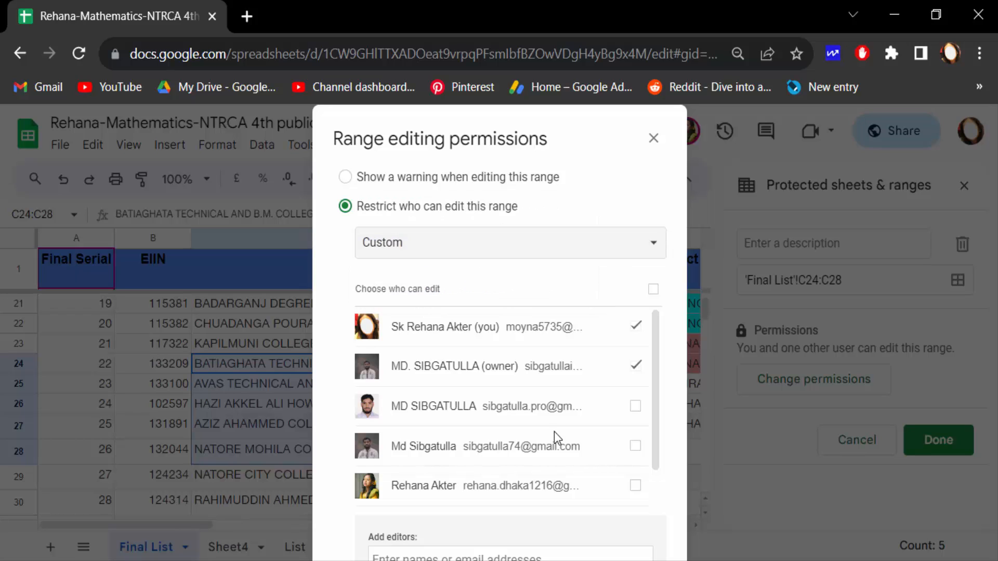
pyautogui.moveTo(589, 463)
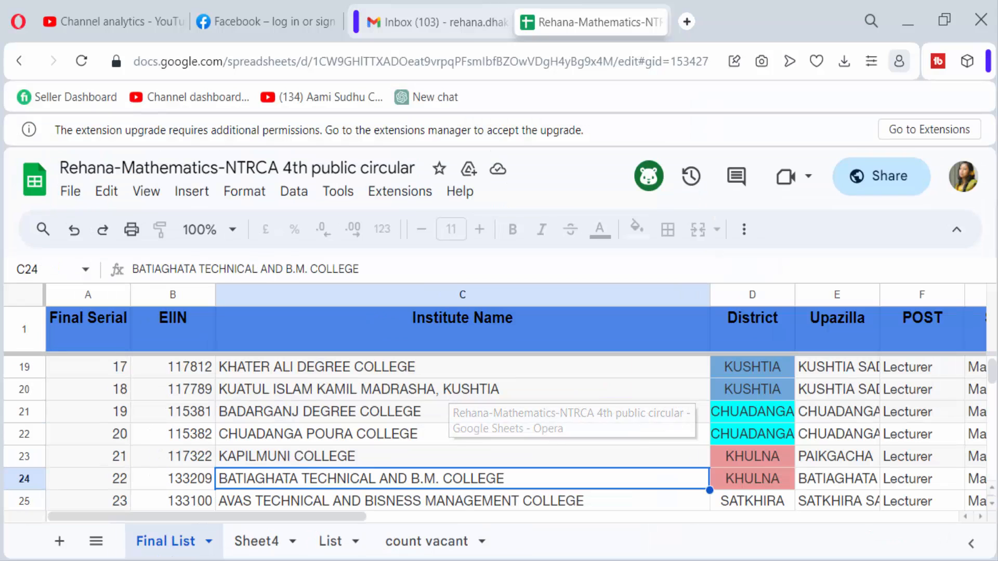
pyautogui.moveTo(341, 482)
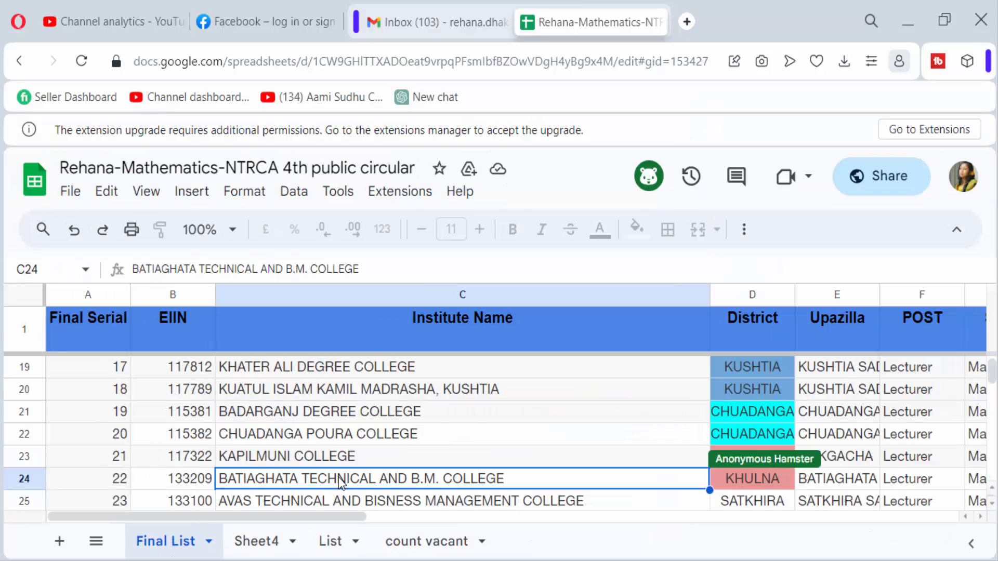
pyautogui.moveTo(304, 484)
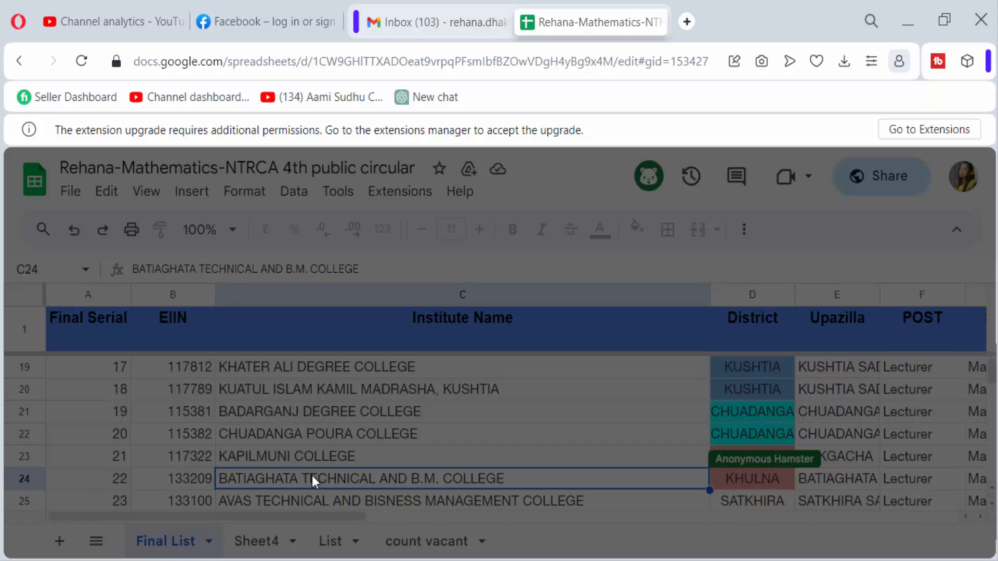
# - Attempt to edit protected cell C24 as the other user, then dismiss the warning
pyautogui.doubleClick(312, 479)
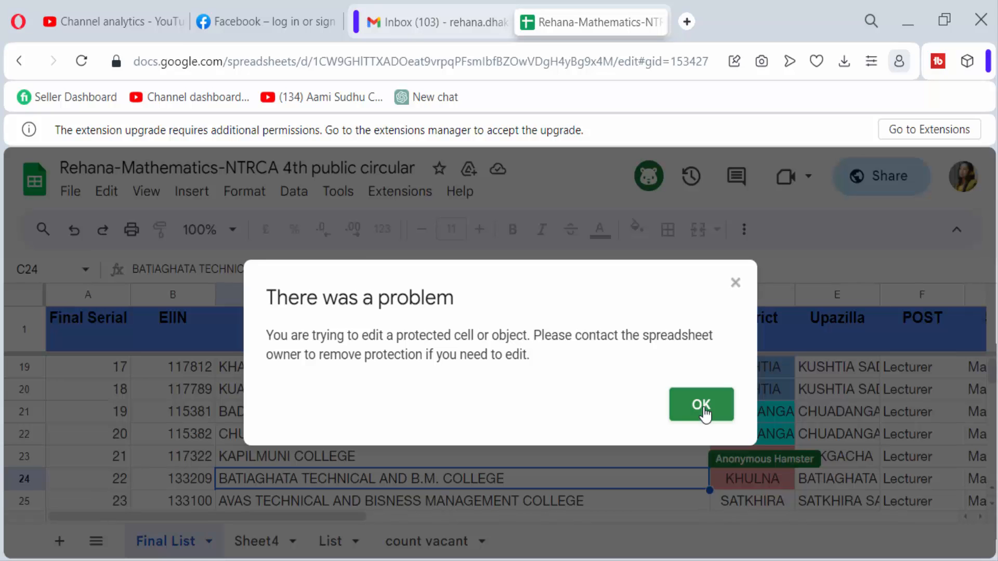
pyautogui.moveTo(698, 436)
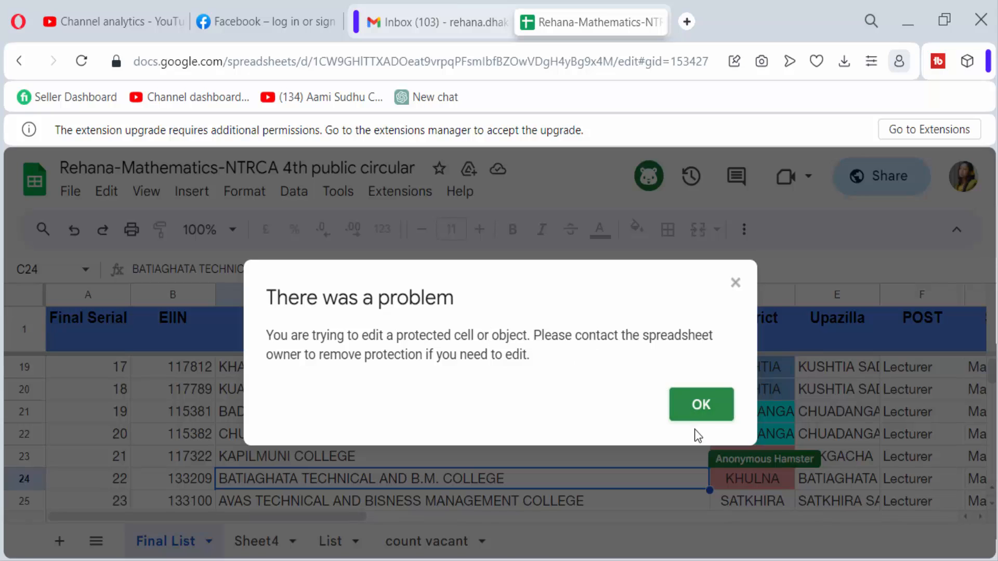
pyautogui.click(700, 404)
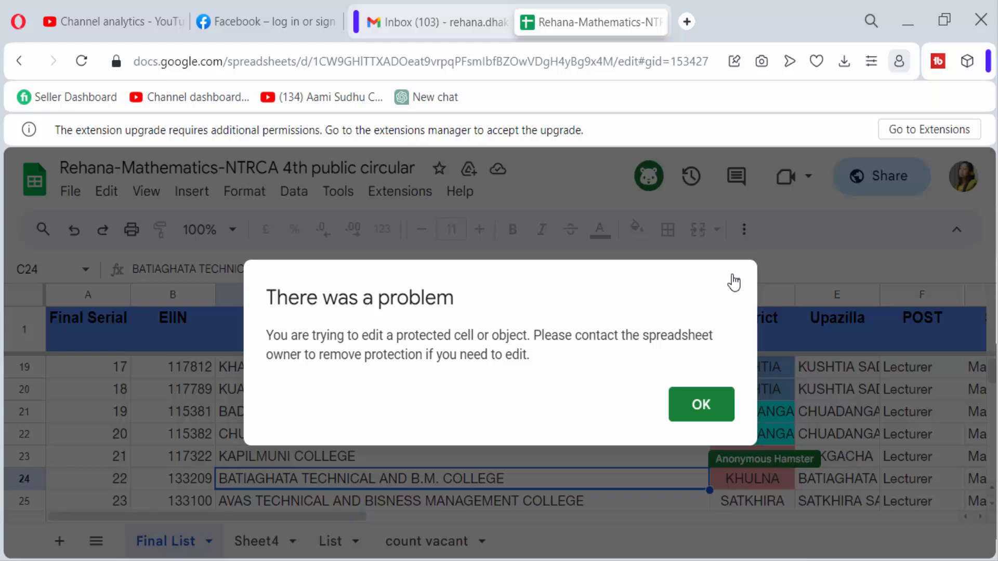
pyautogui.click(700, 404)
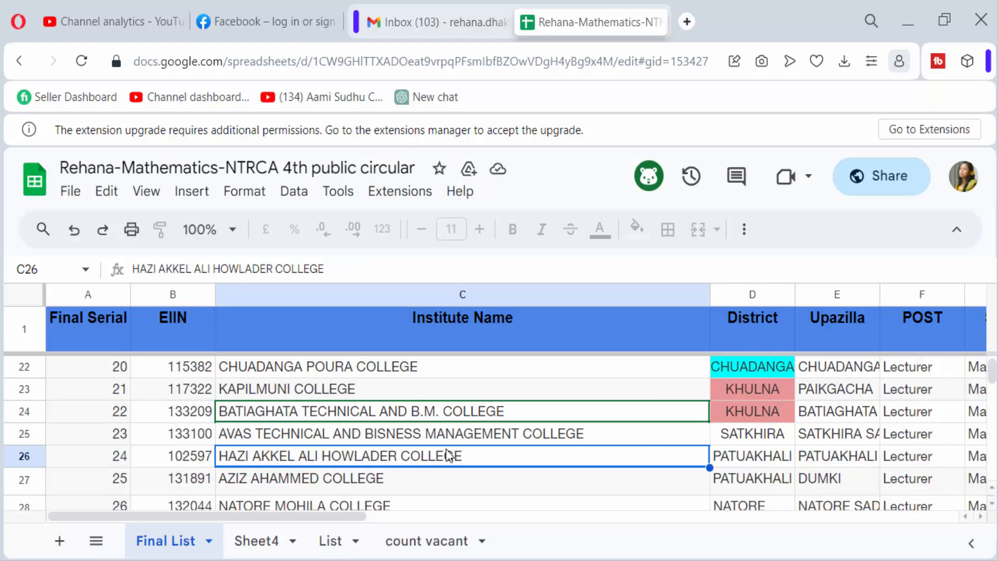